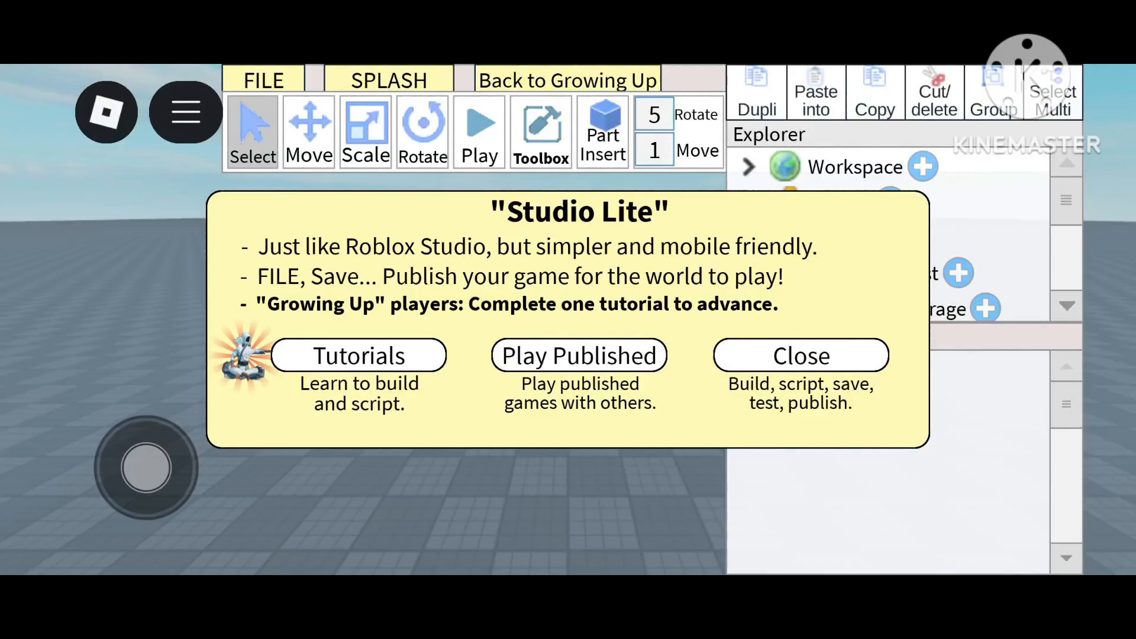
- Dismiss the Studio Lite welcome splash to reveal the empty baseplate
left_click(800, 356)
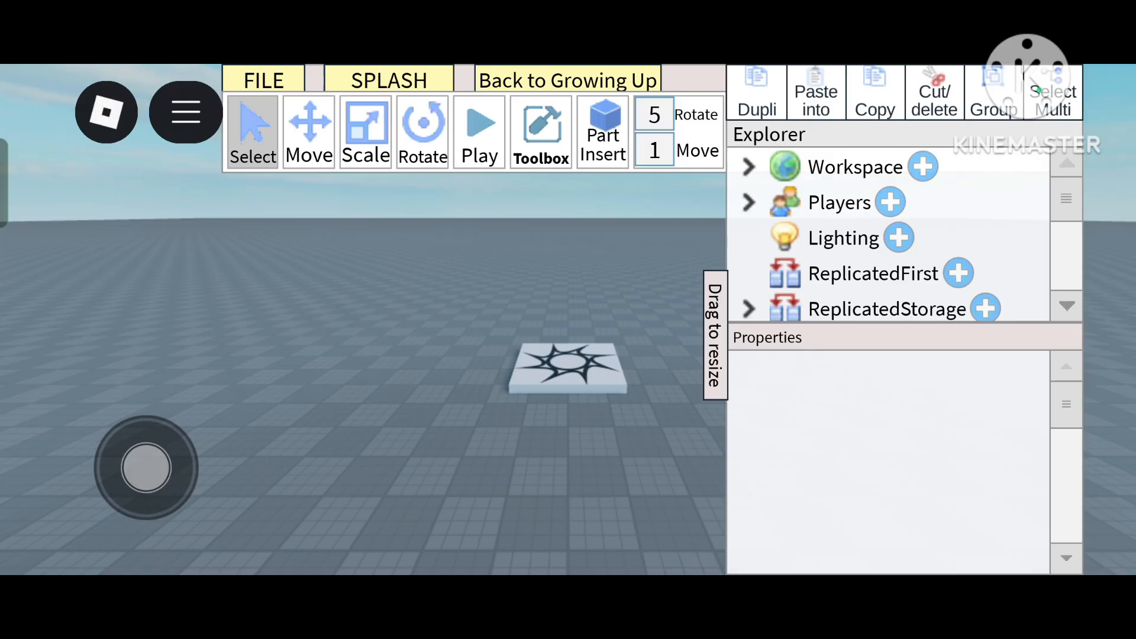
left_click(540, 133)
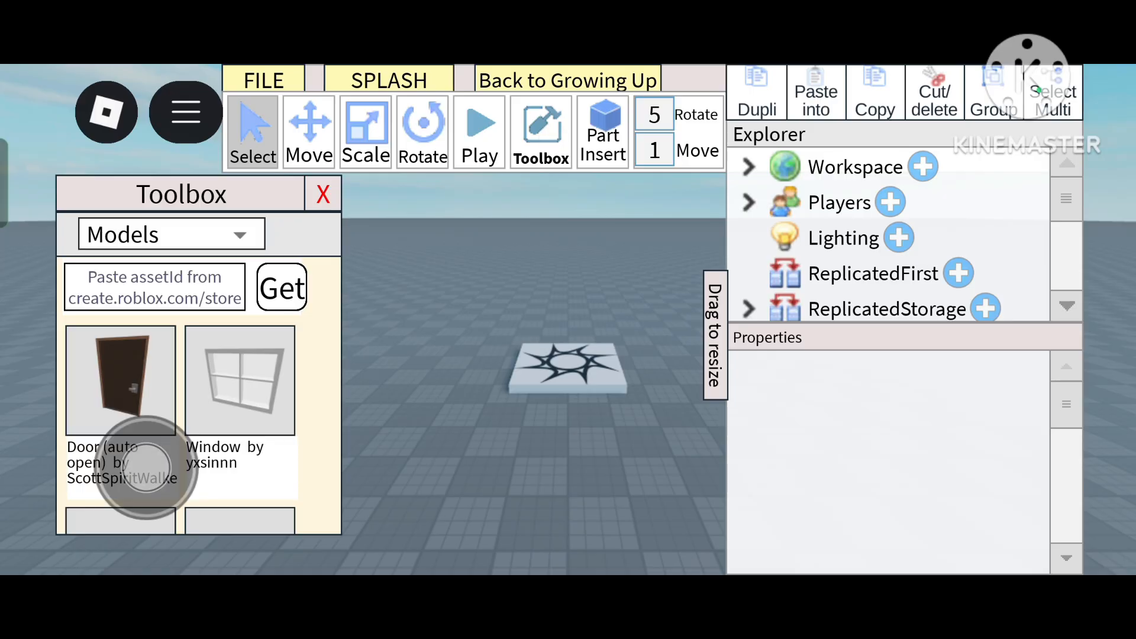
left_click(154, 286)
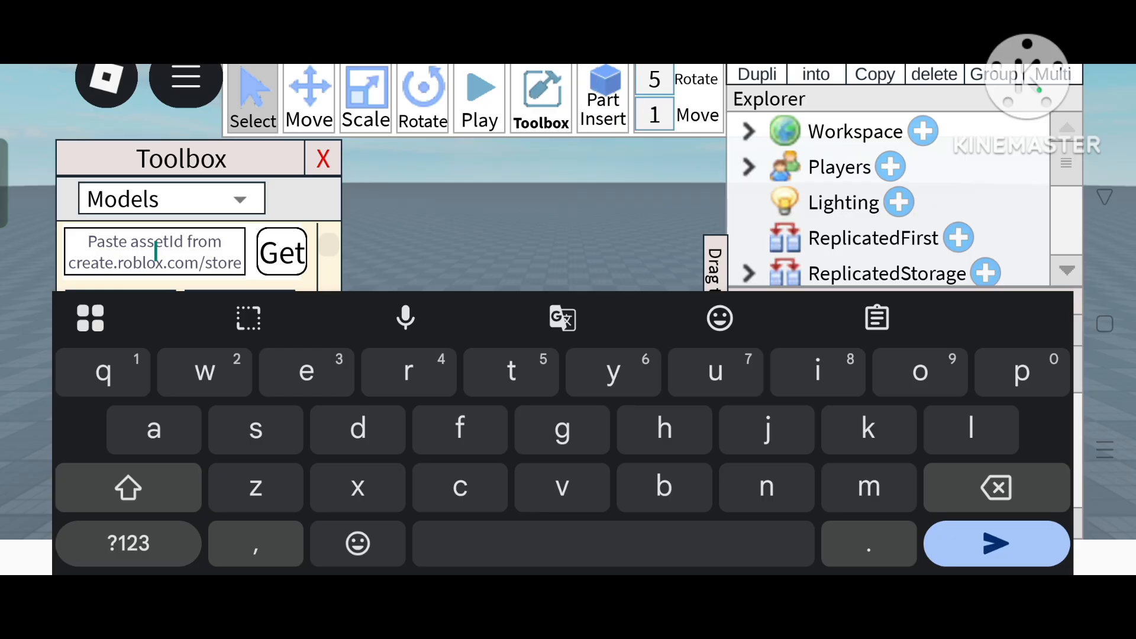
type("122214542643927")
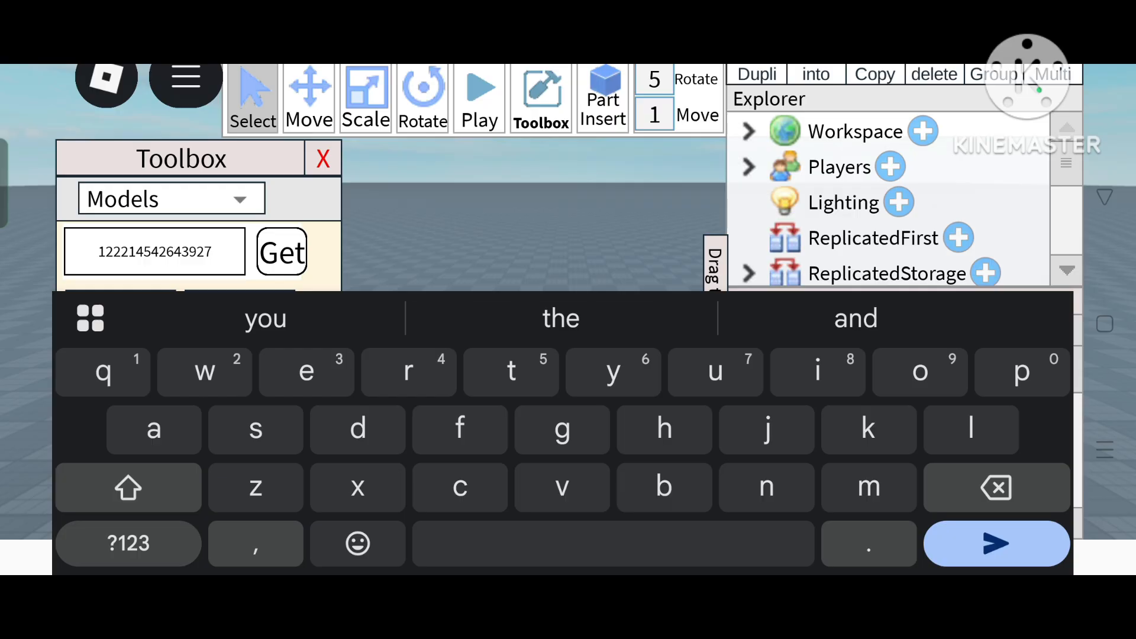
left_click(281, 252)
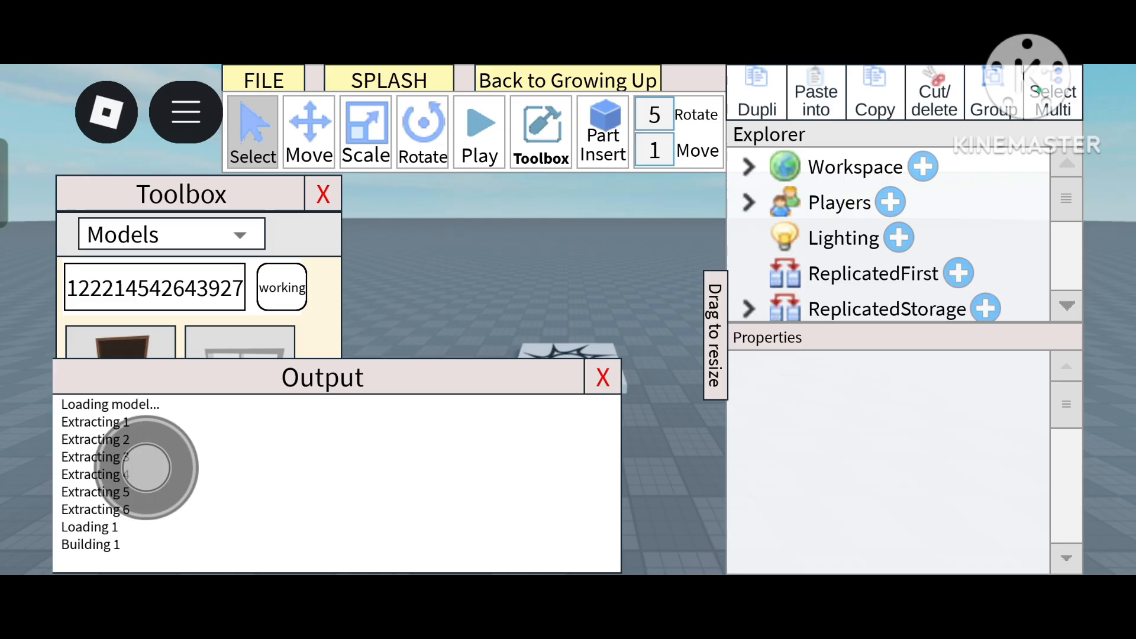
left_click(747, 167)
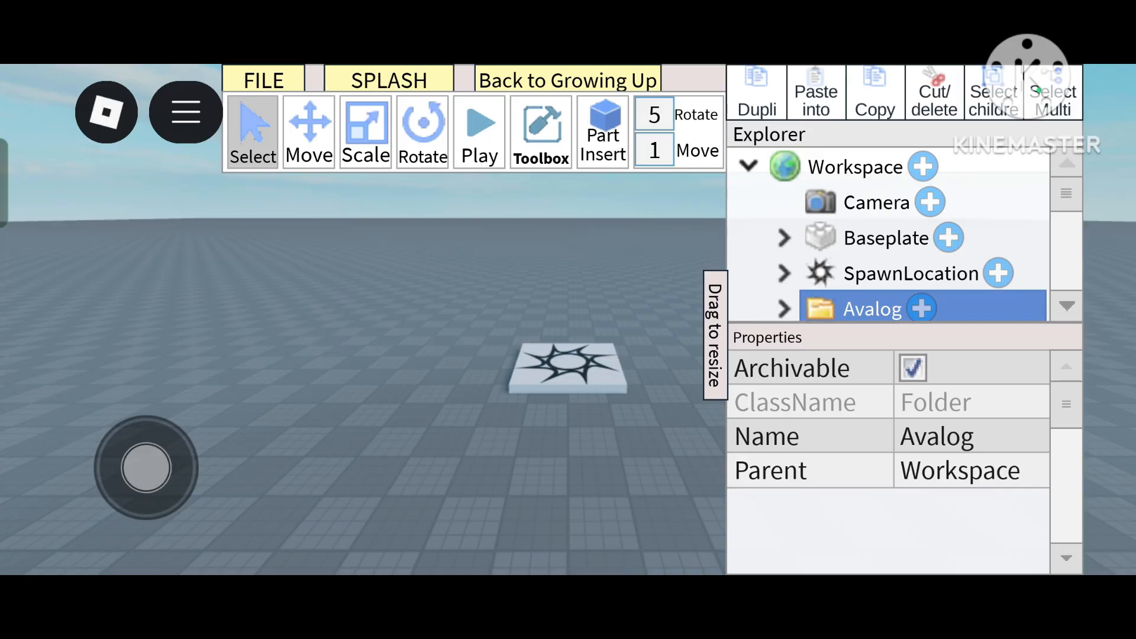
- Save over the existing 'Video' game and publish it to the Roblox profile
left_click(262, 80)
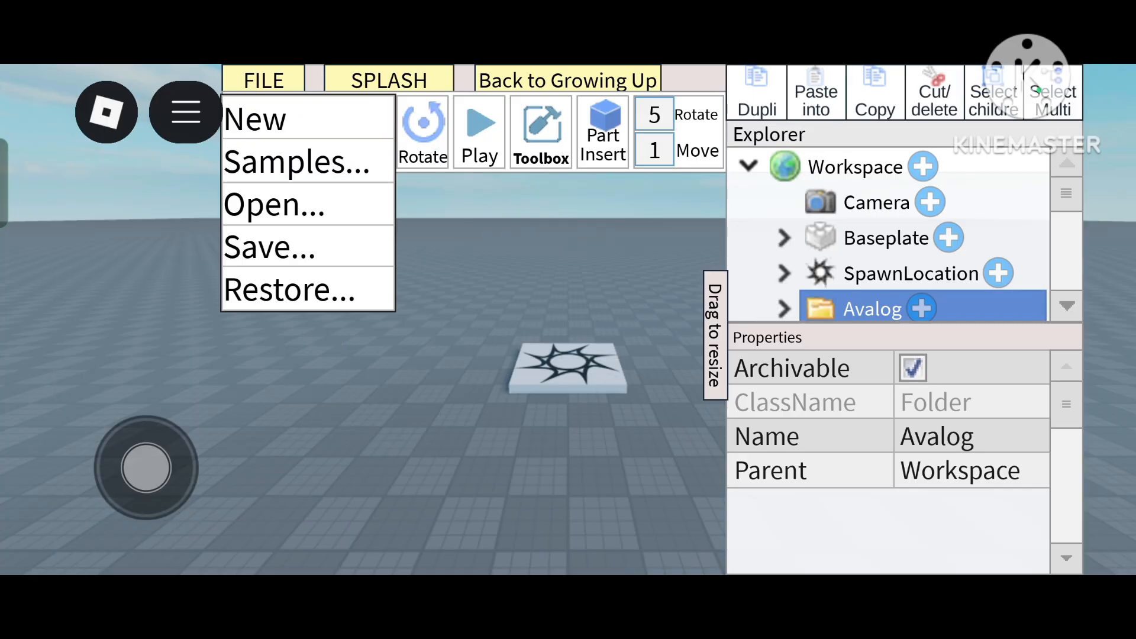
left_click(270, 247)
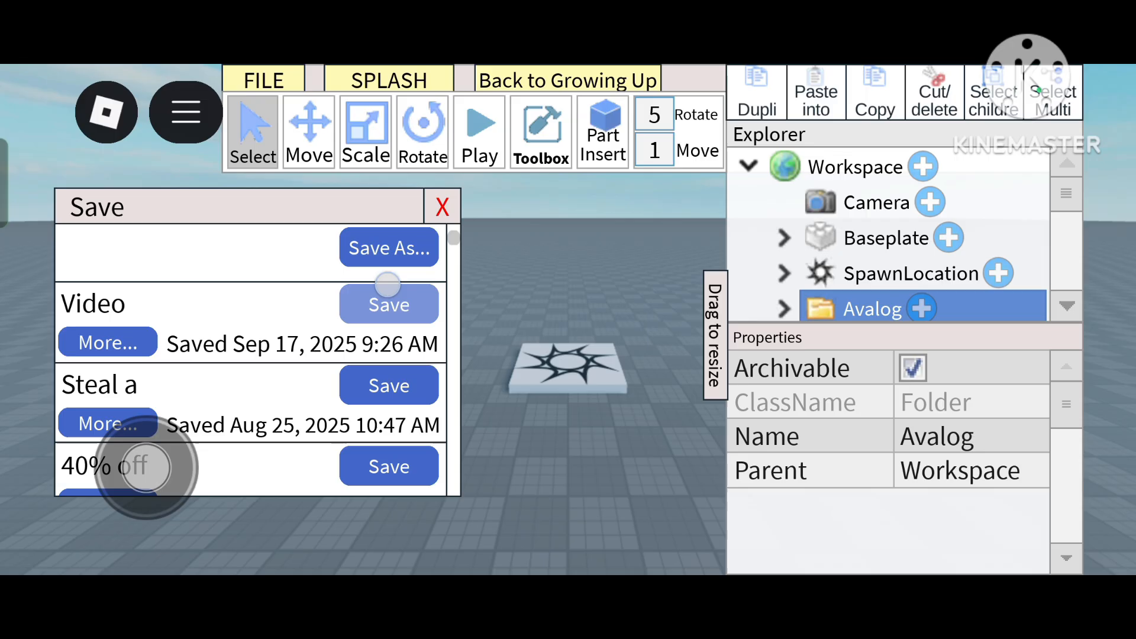
left_click(388, 304)
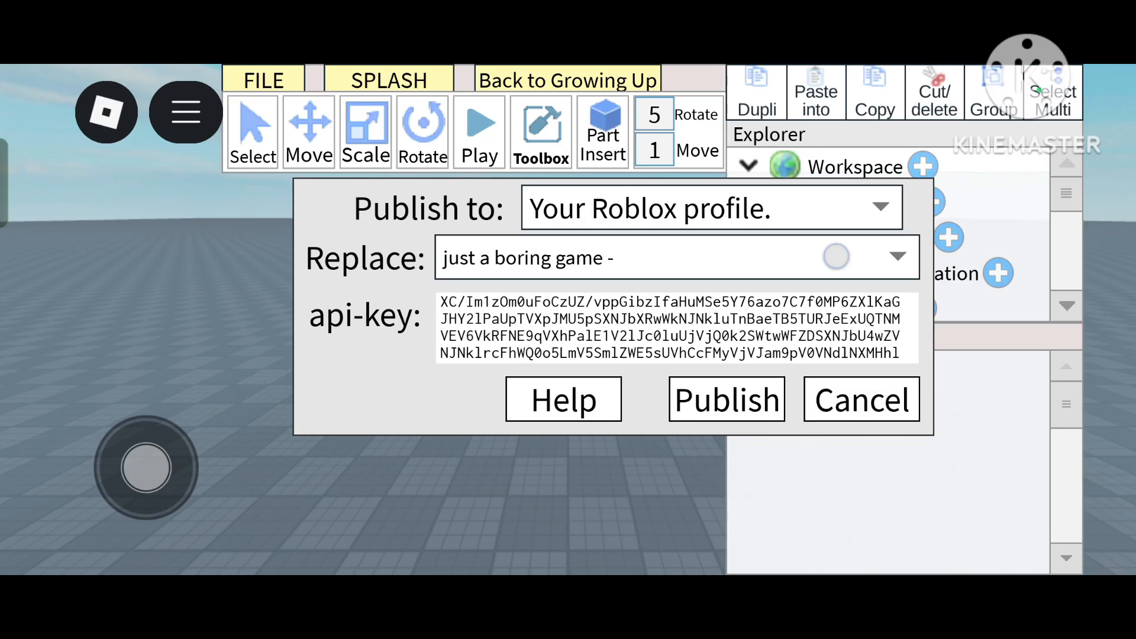
left_click(725, 400)
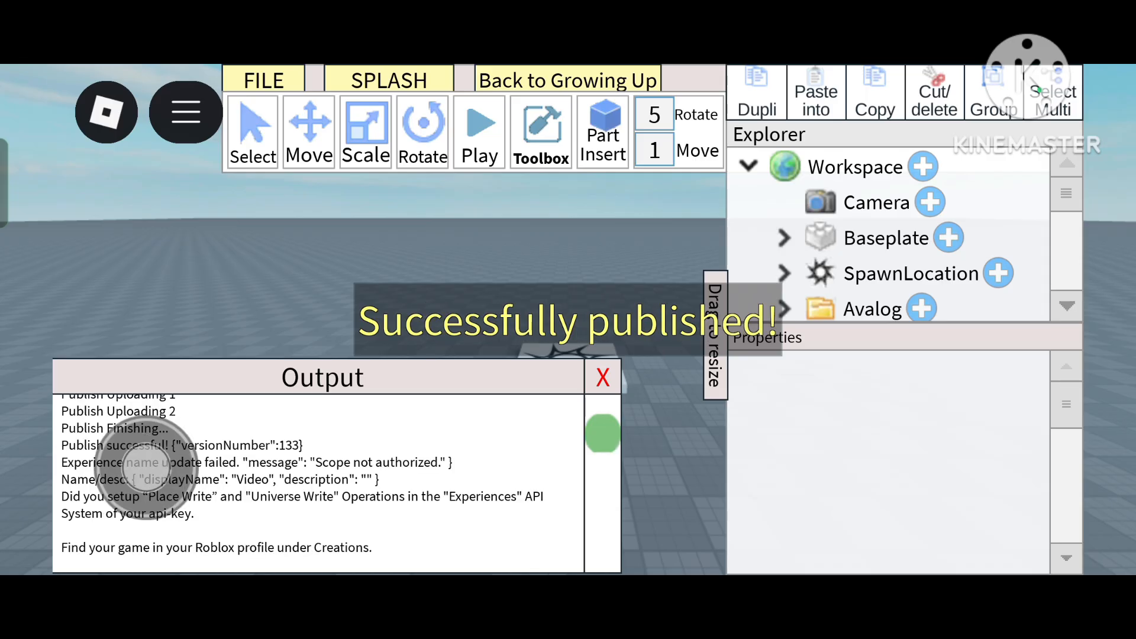
scroll("up", 3)
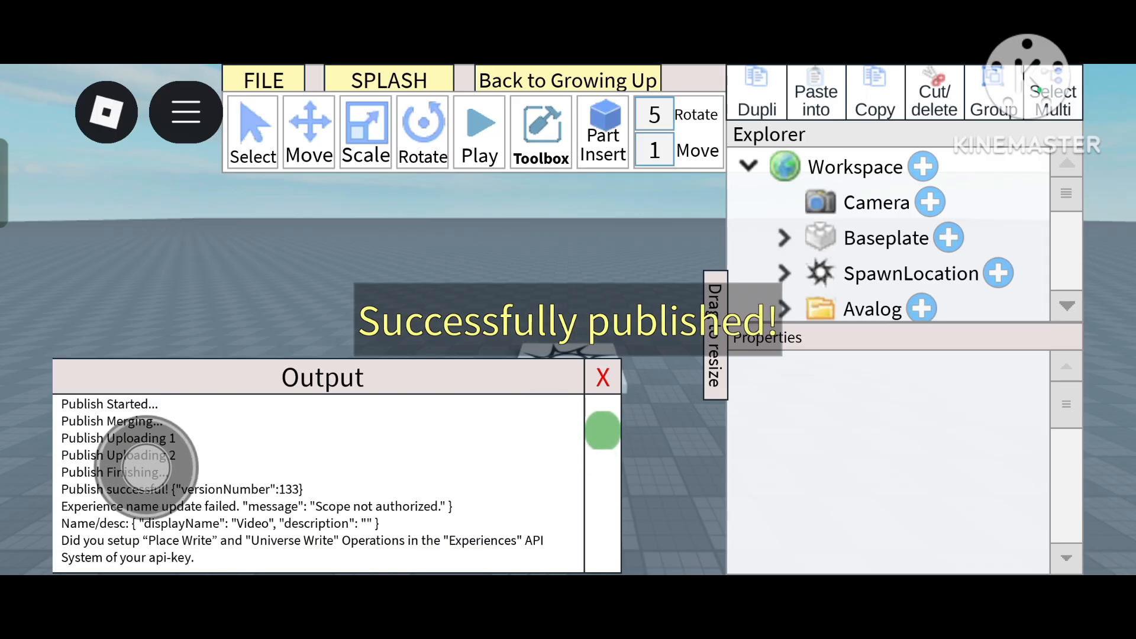
scroll("down", 3)
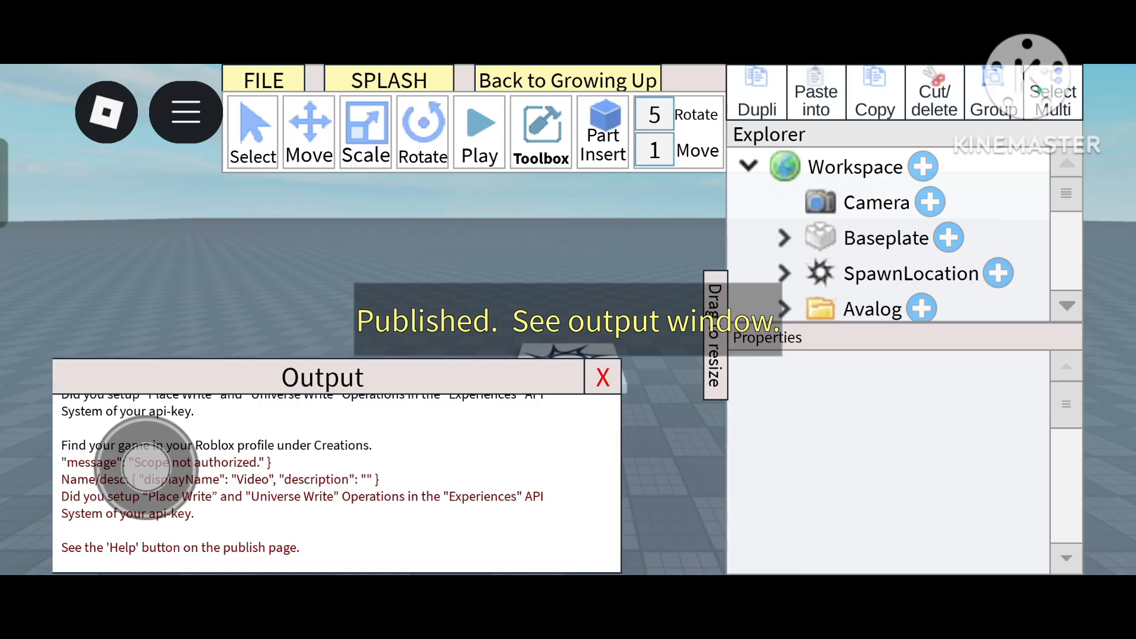
- Close the publish results Output log
left_click(602, 377)
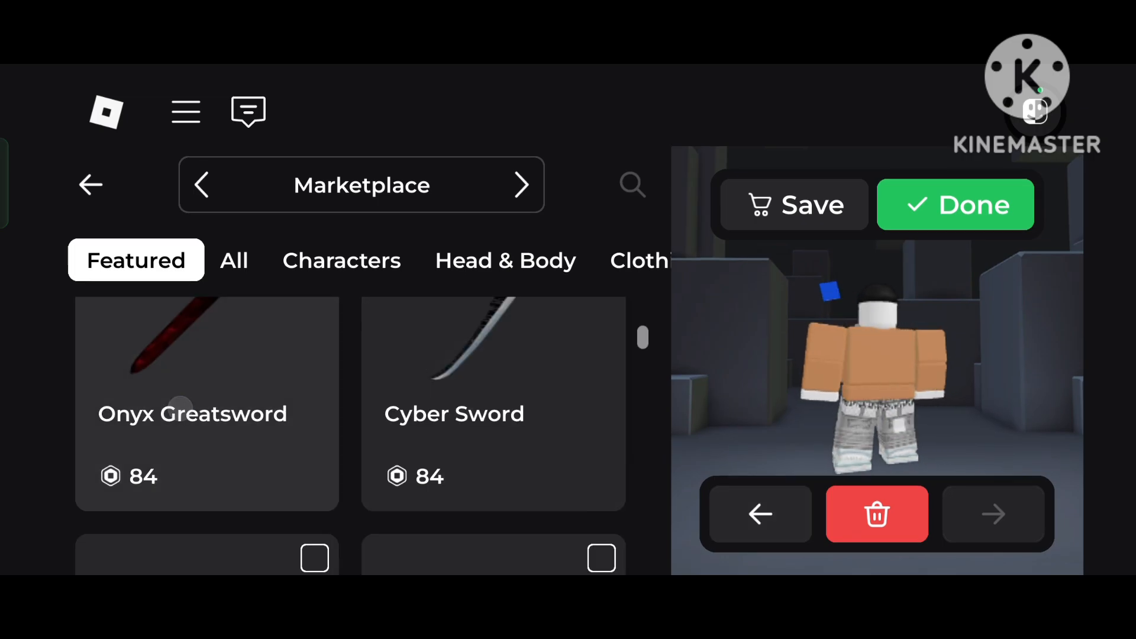
- Try on the Onyx Greatsword and Floral Sunhat - Blue, then browse Head & Body
left_click(207, 403)
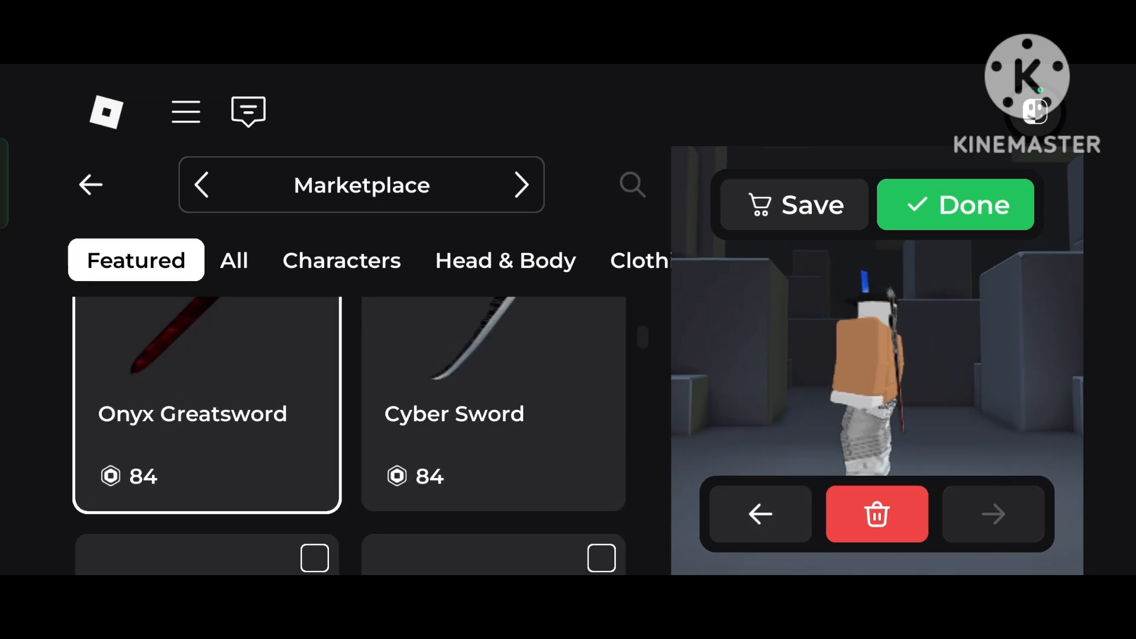
left_click(956, 204)
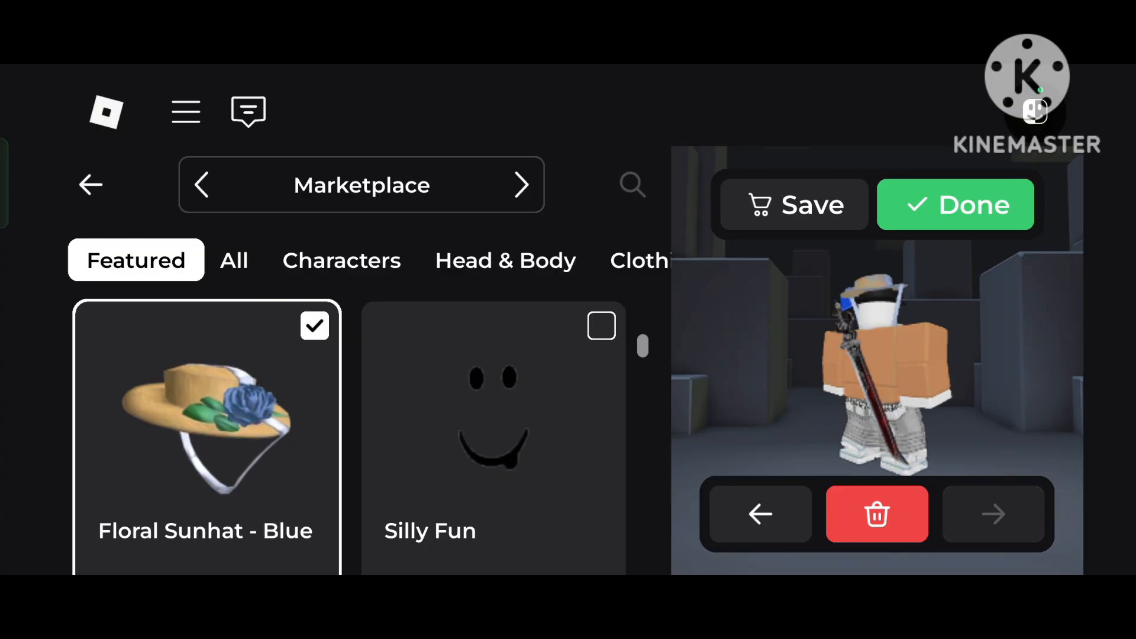
left_click(955, 204)
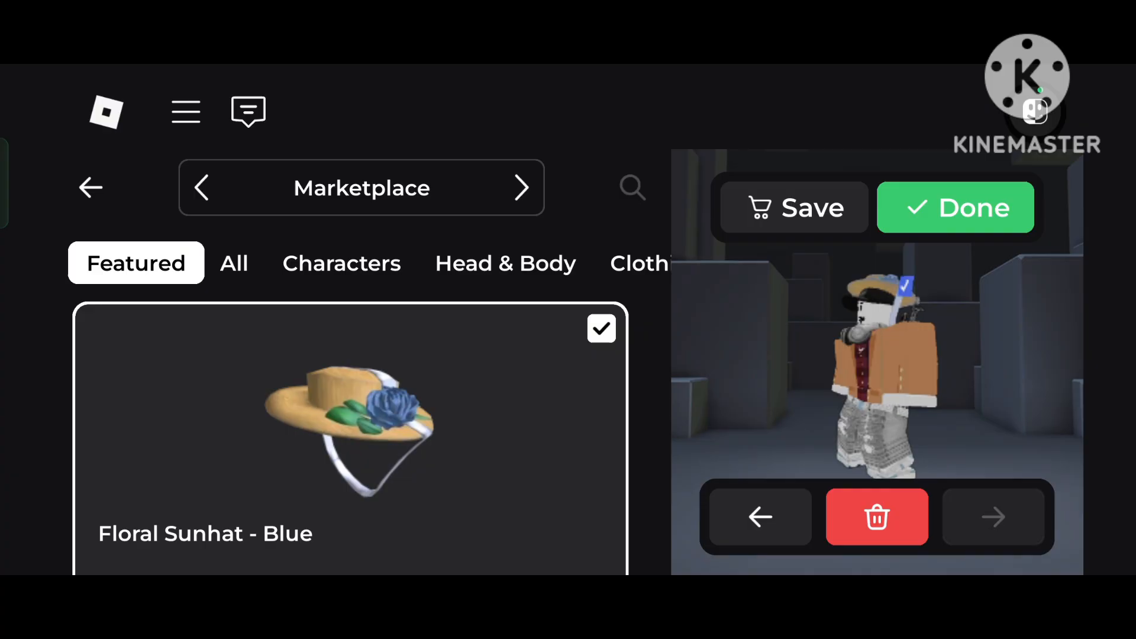
left_click(955, 208)
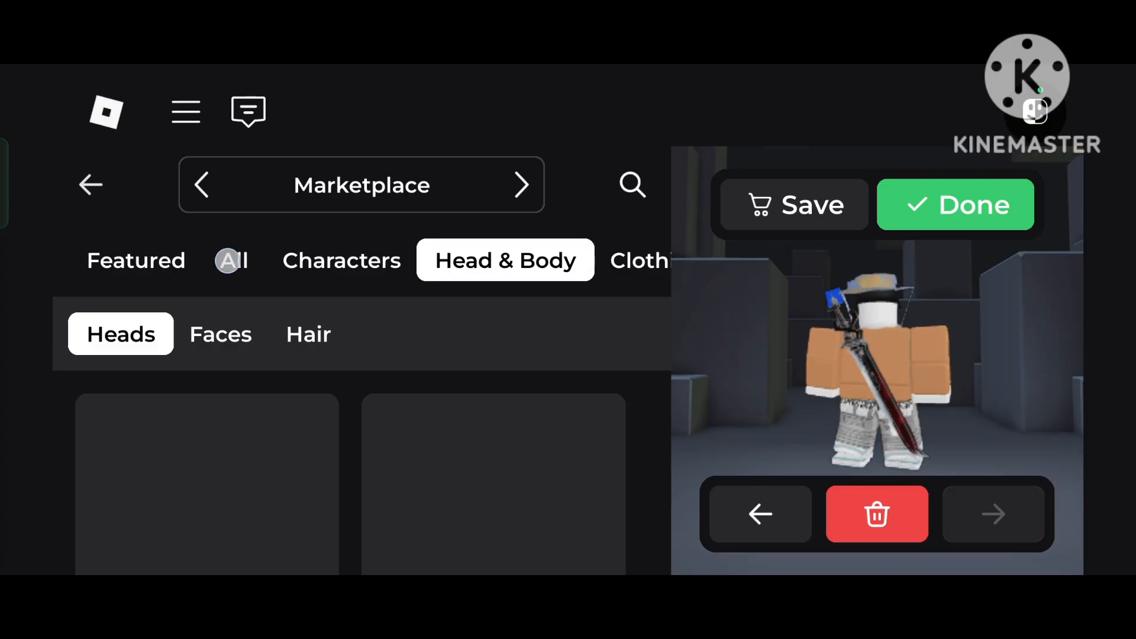
- Browse the All and Characters categories, then finish with Done to return to the game
left_click(233, 260)
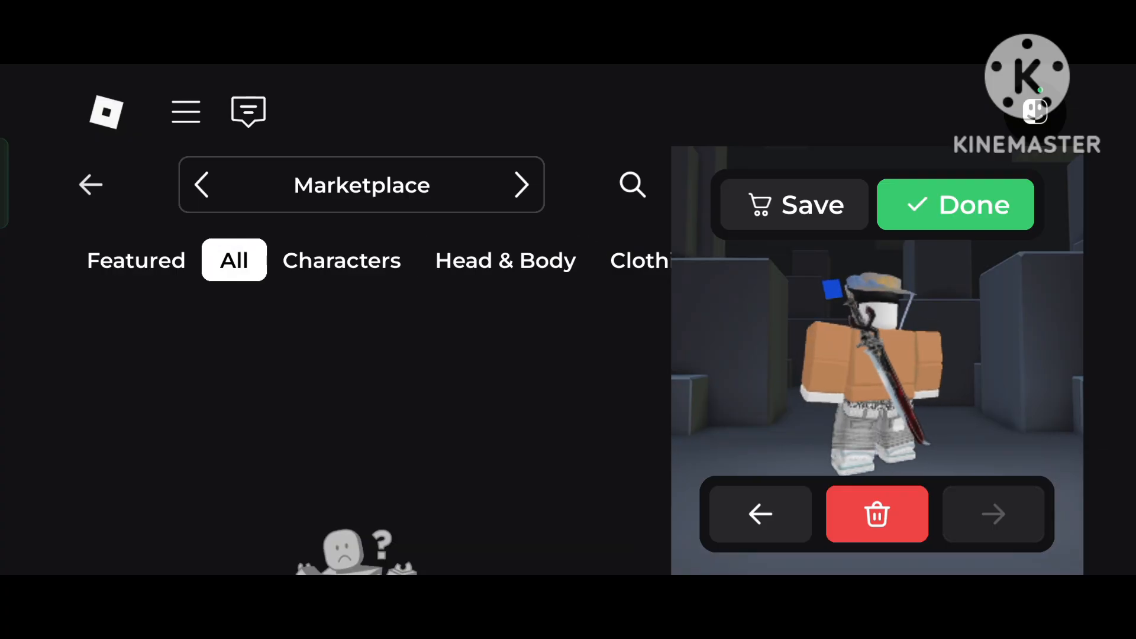
left_click(341, 261)
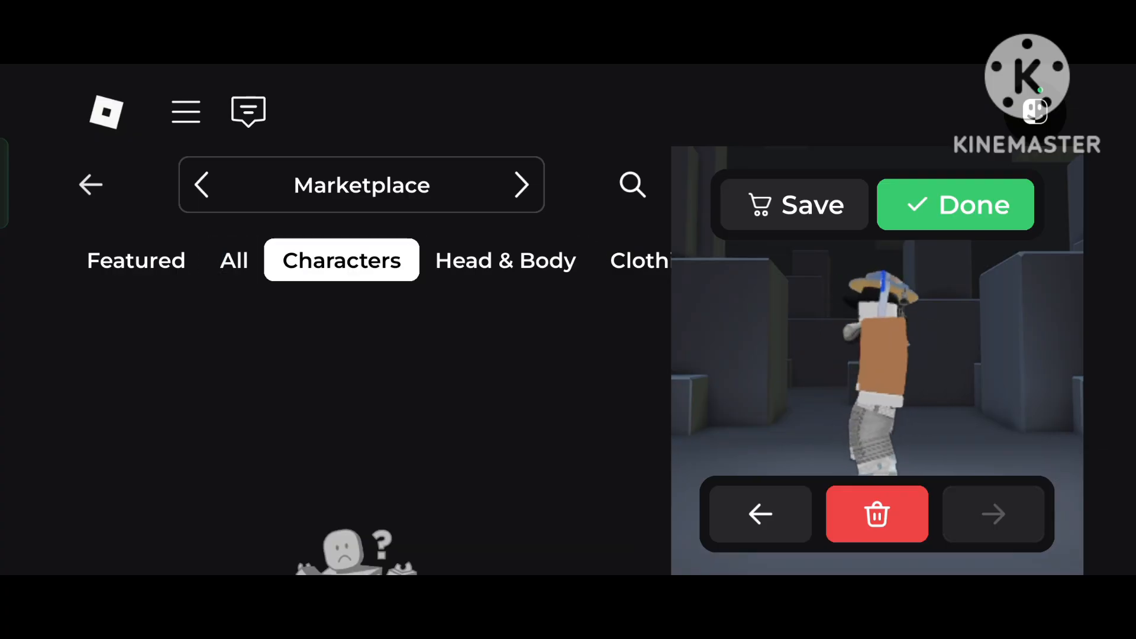
left_click(233, 260)
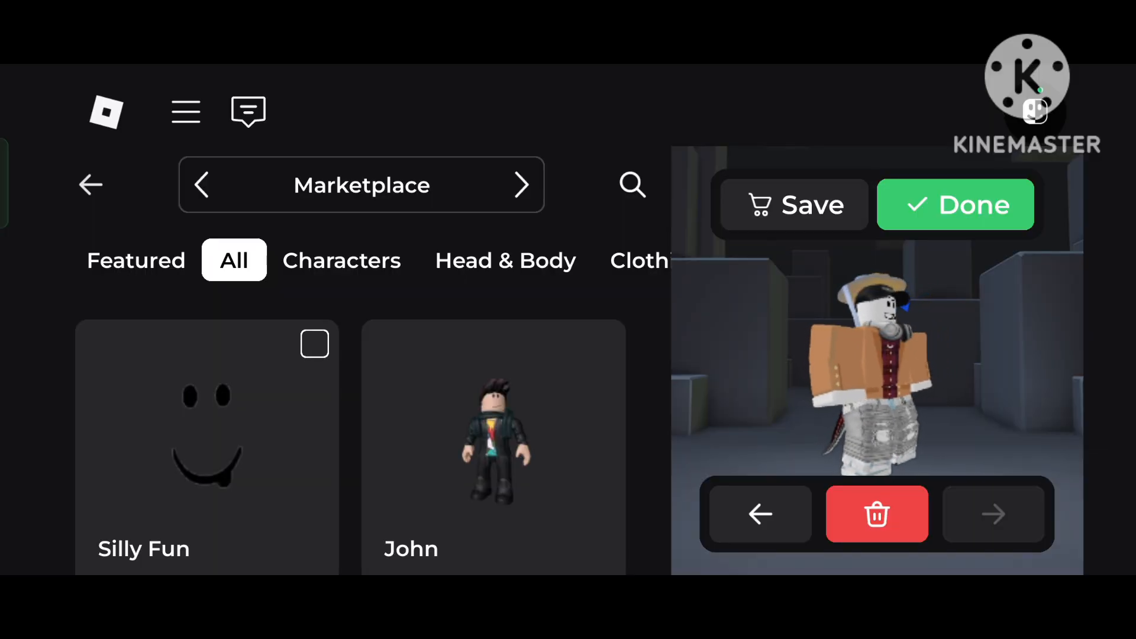
left_click(956, 204)
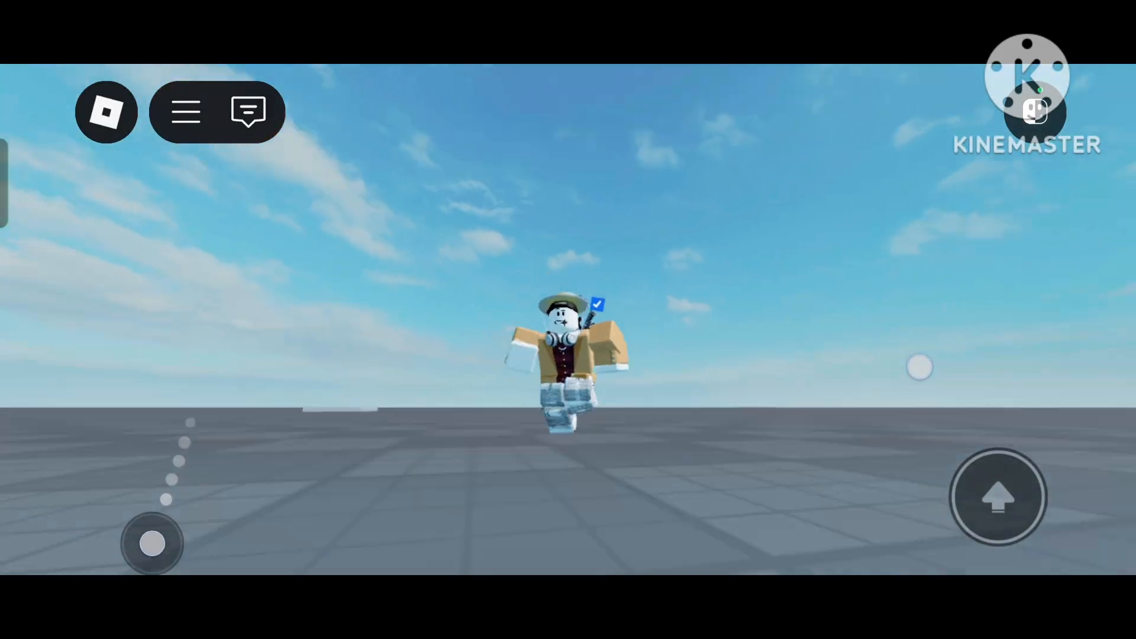